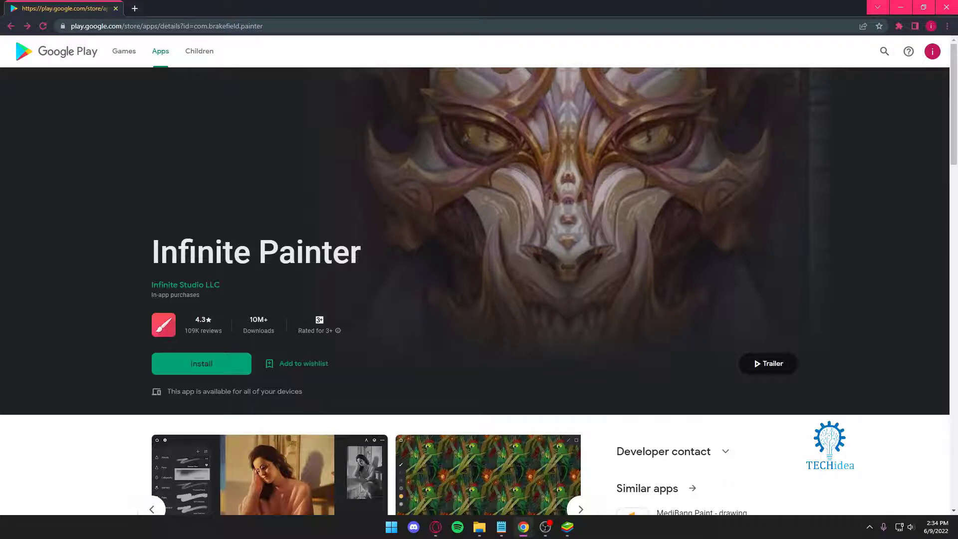
- Page Infinite Painter's screenshot gallery forward twice to reach the later city painting
scroll("down", 3)
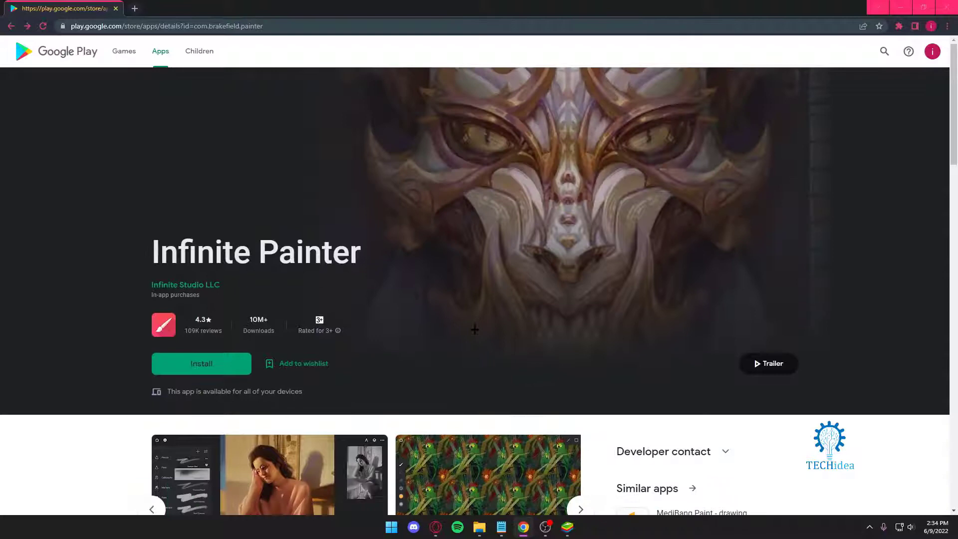
left_click(567, 526)
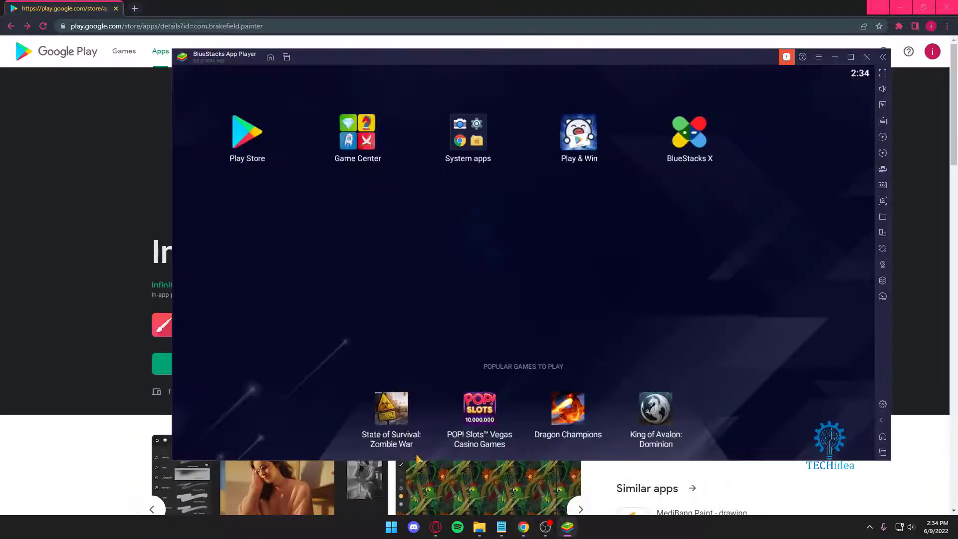
left_click(247, 133)
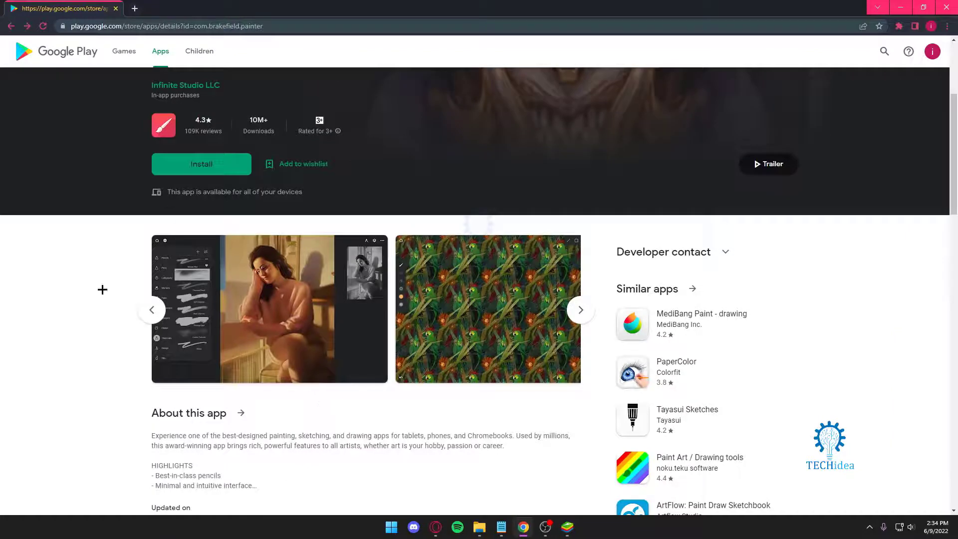
left_click(580, 309)
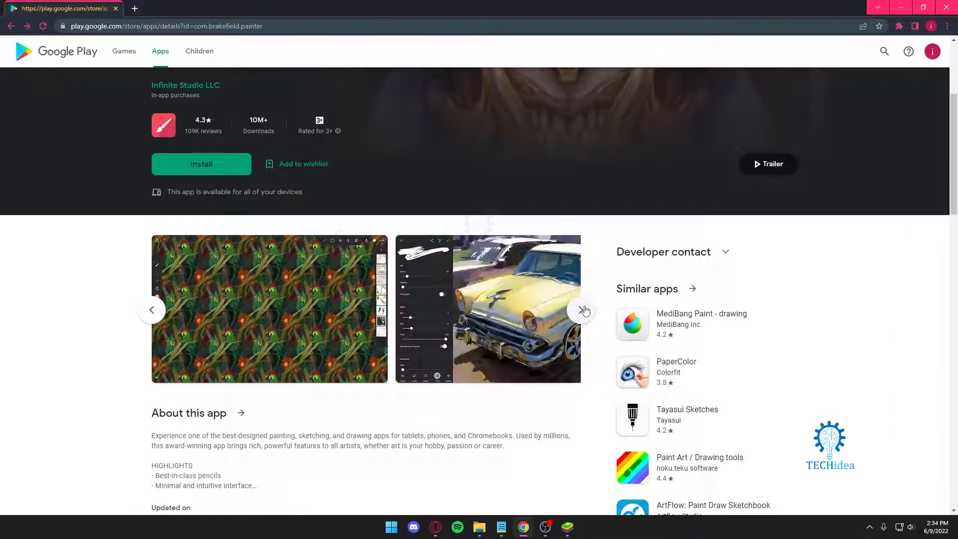
left_click(584, 309)
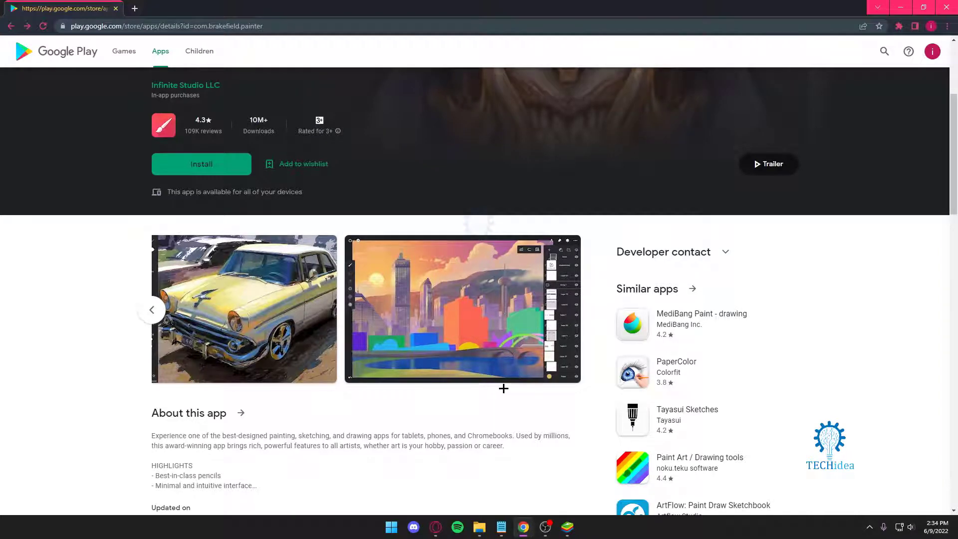
scroll("up", 3)
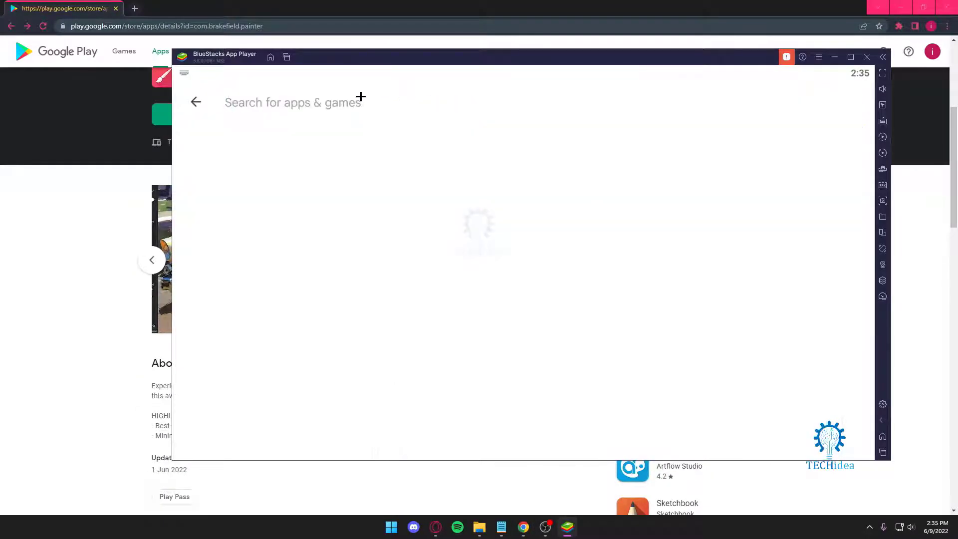
- In BlueStacks Play Store, search 'infinite painter' and start installing it
type("infinite")
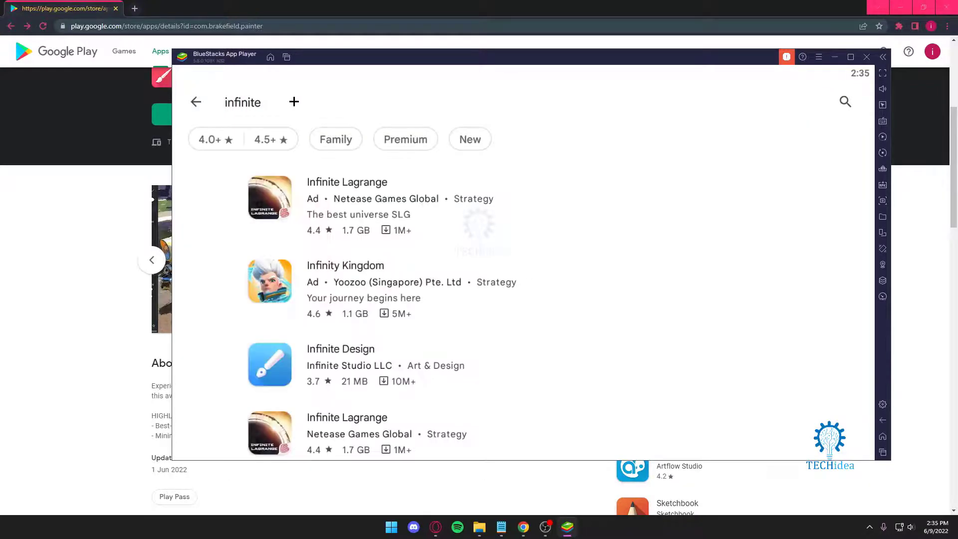
left_click(243, 102)
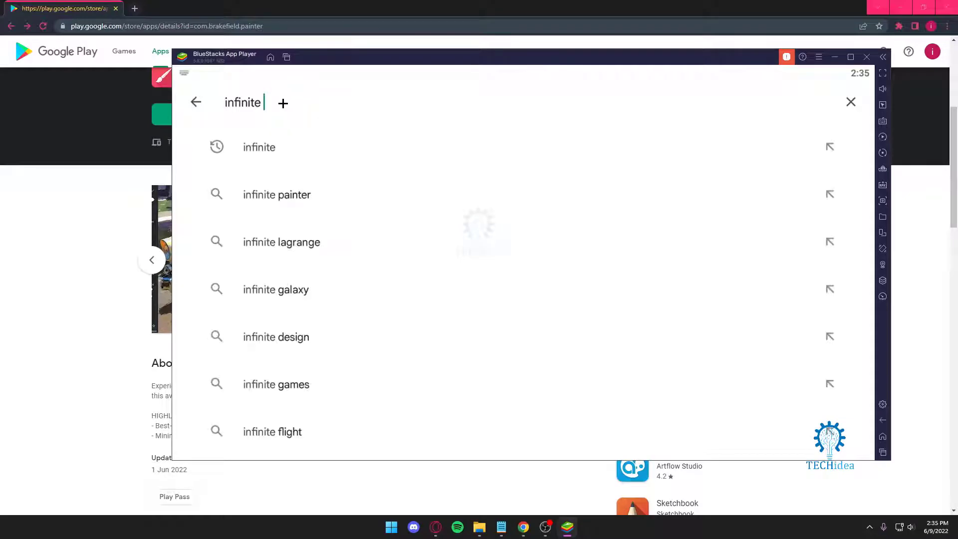
left_click(277, 194)
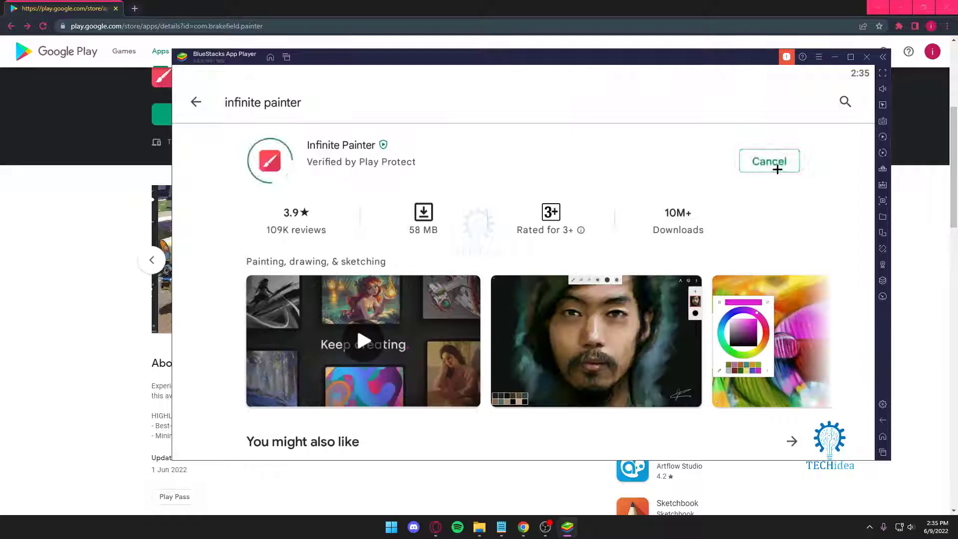
- Back in the browser, search the Google Play website for 'sketchbook'
left_click(866, 56)
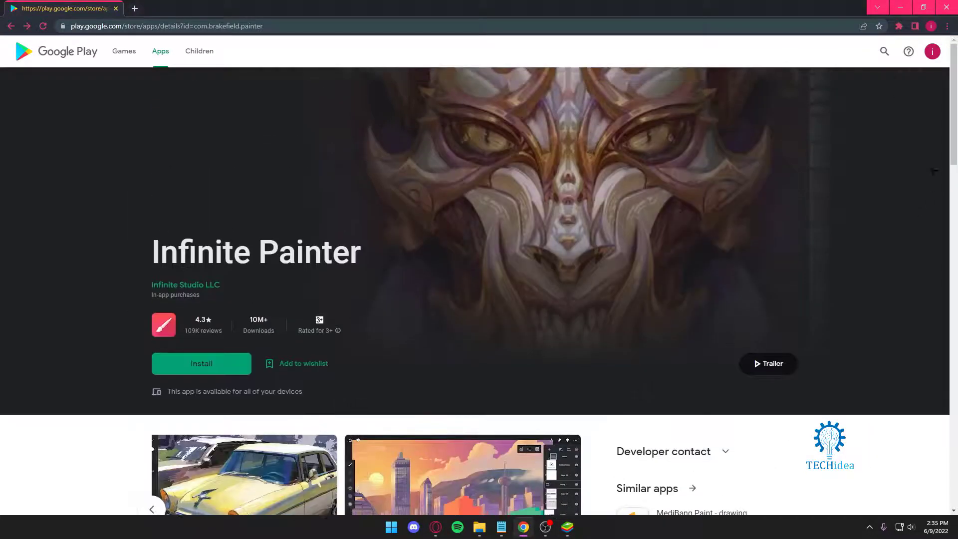
left_click(884, 52)
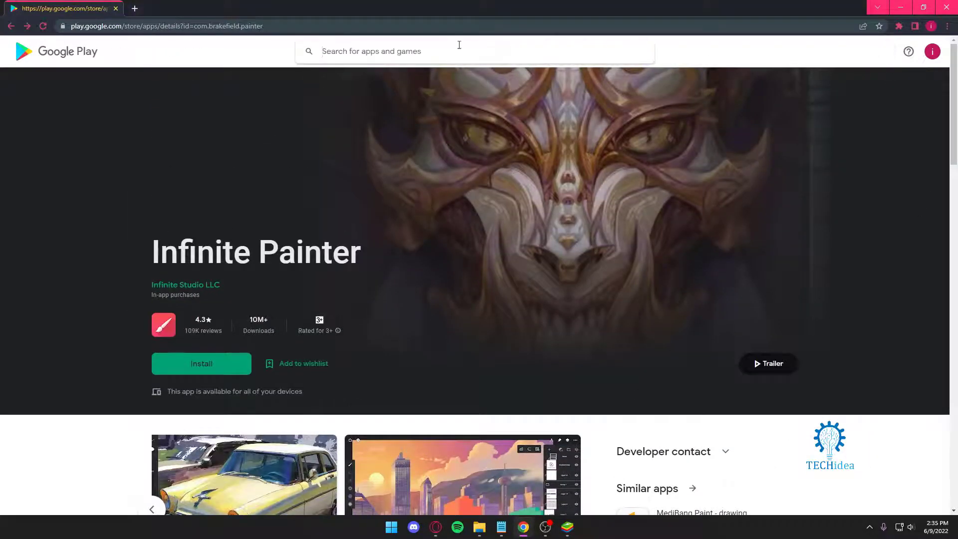
type("sketch")
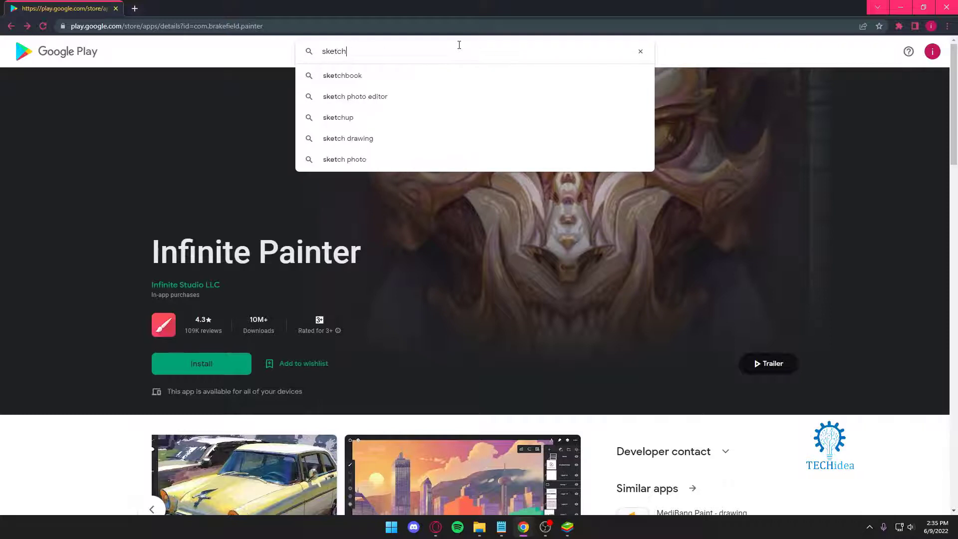
left_click(342, 75)
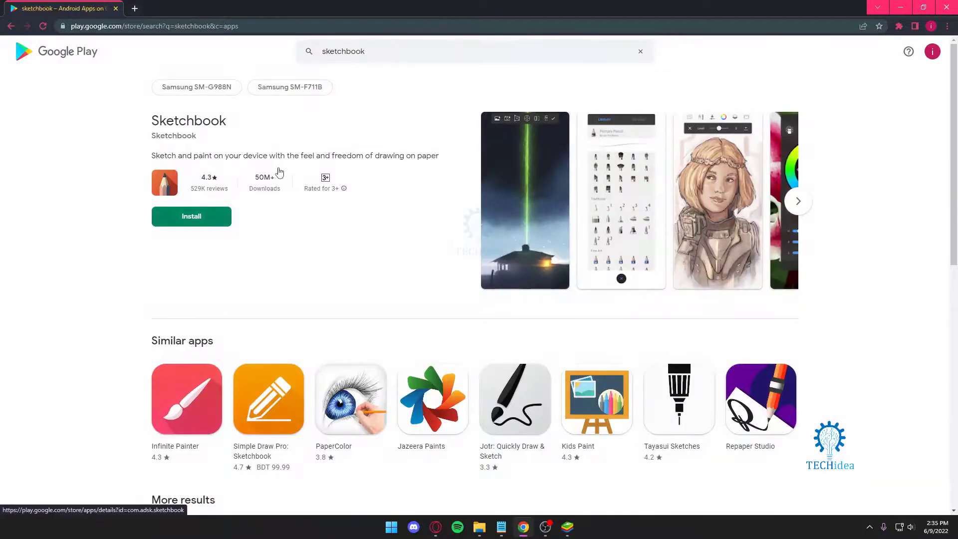
- Open the Sketchbook listing from the results and scroll through its details
left_click(188, 121)
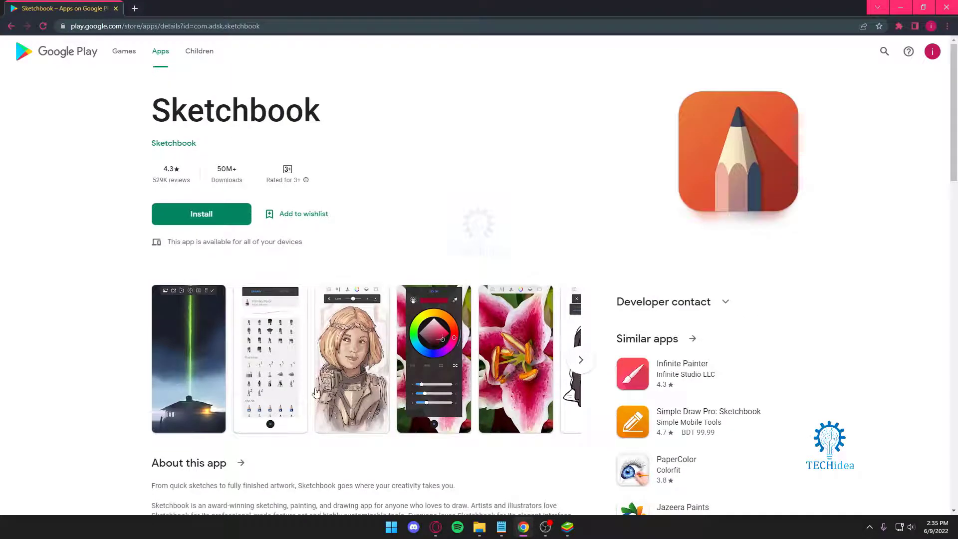
scroll("down", 3)
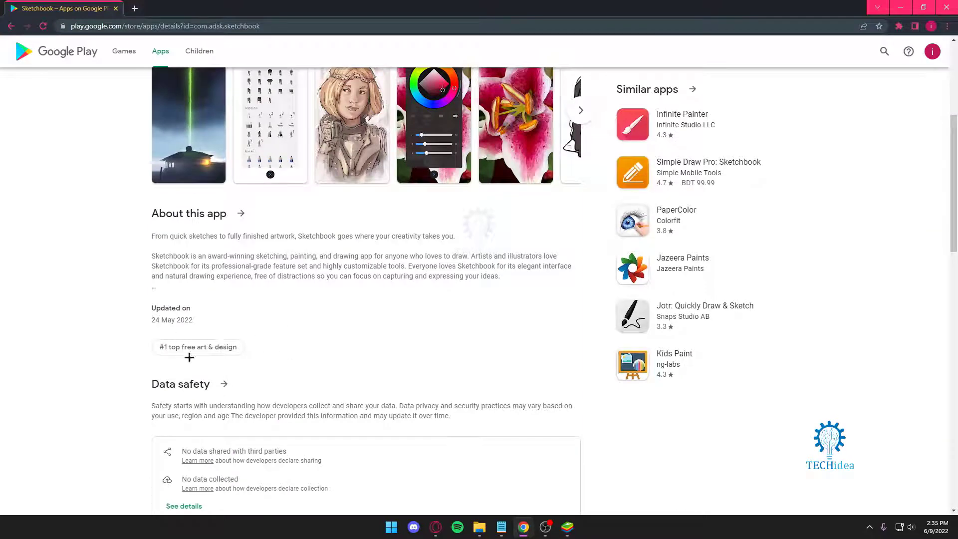
scroll("down", 3)
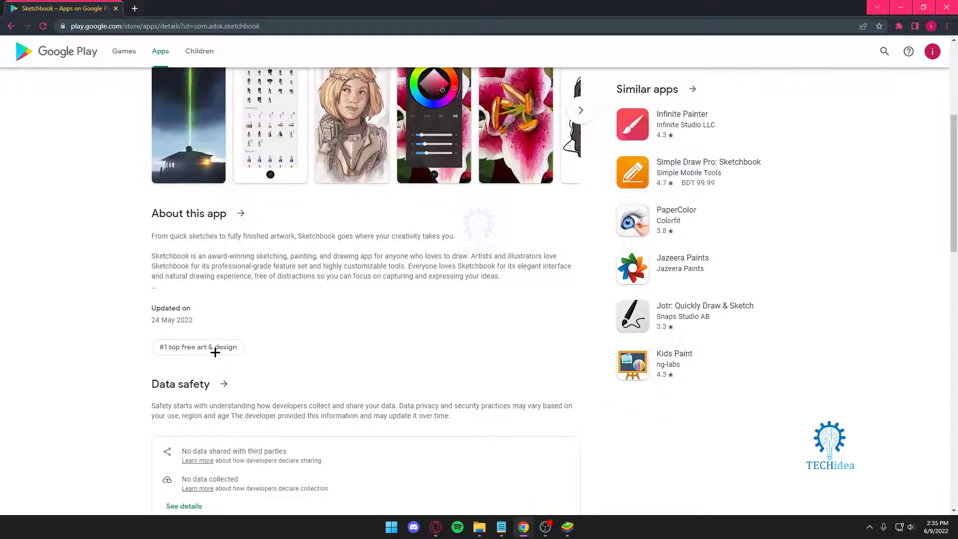
scroll("up", 3)
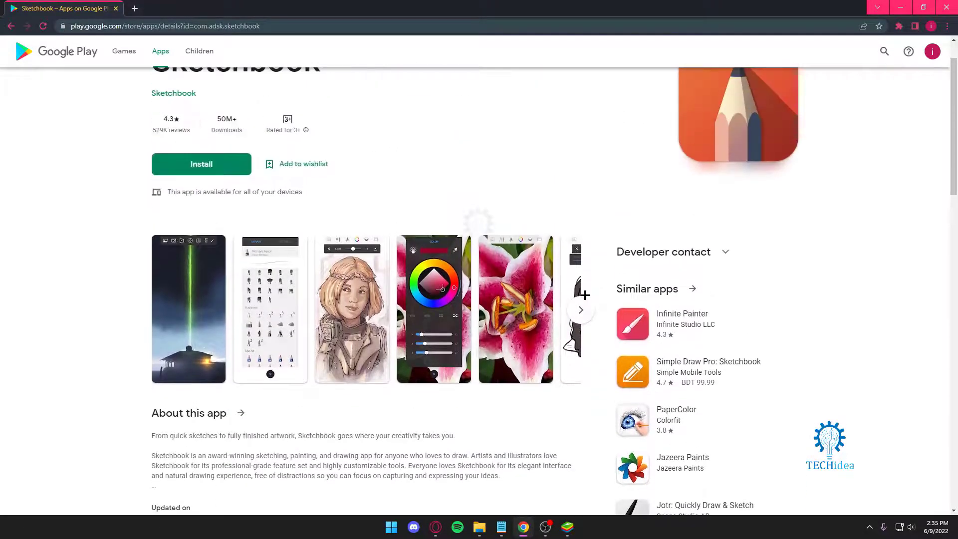
- Page through Sketchbook's screenshot gallery to the later images
left_click(580, 310)
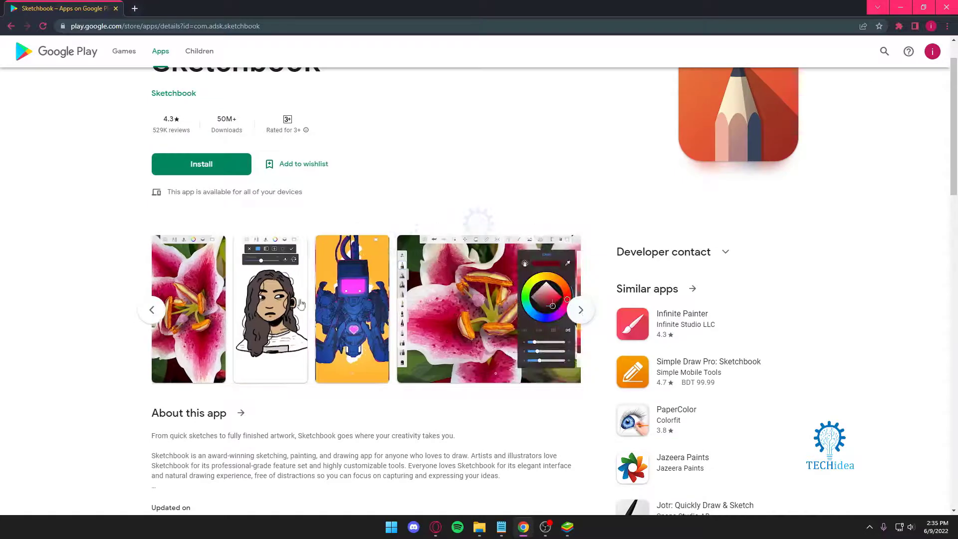
left_click(270, 309)
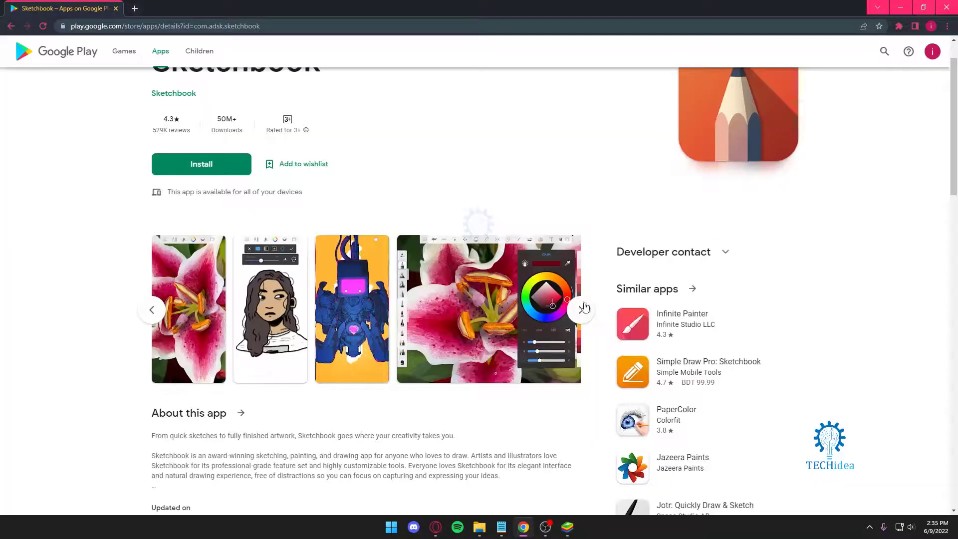
left_click(581, 309)
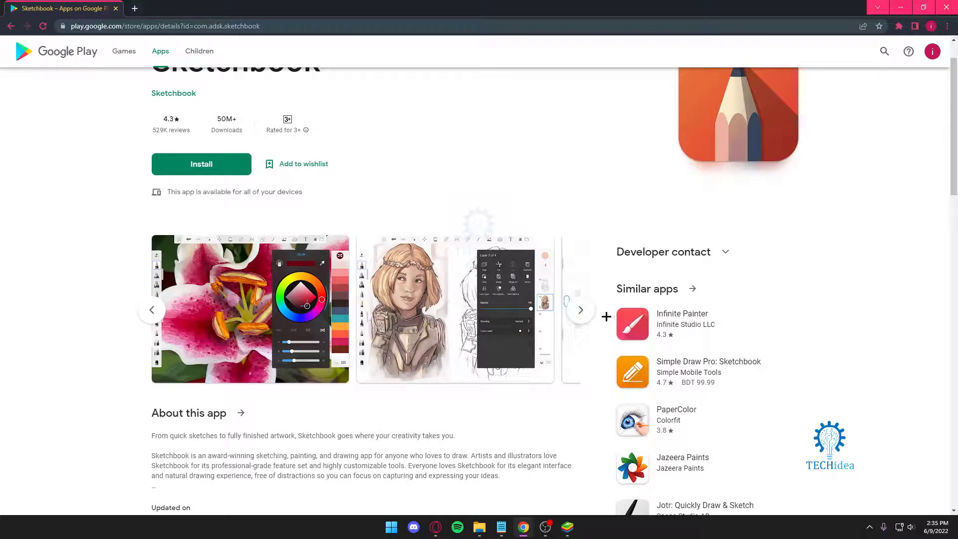
scroll("down", 3)
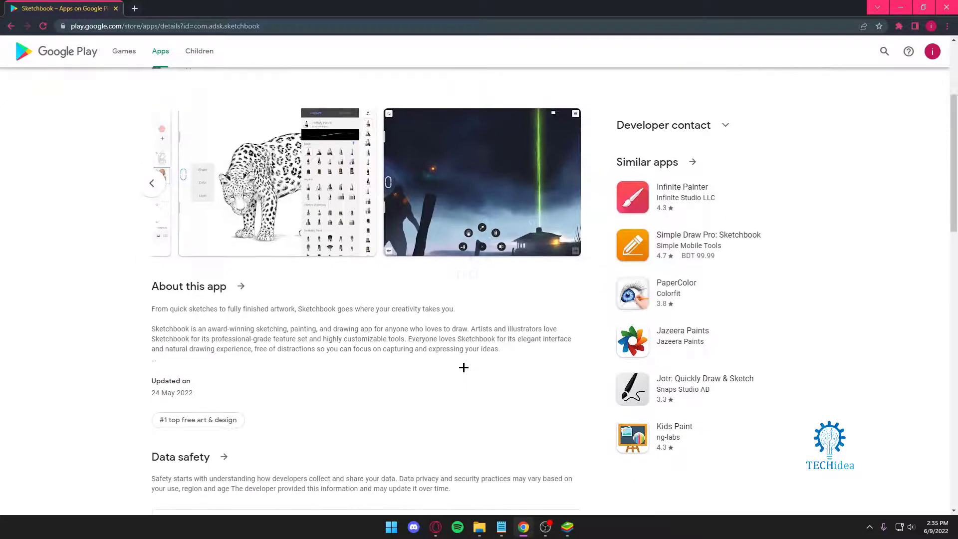